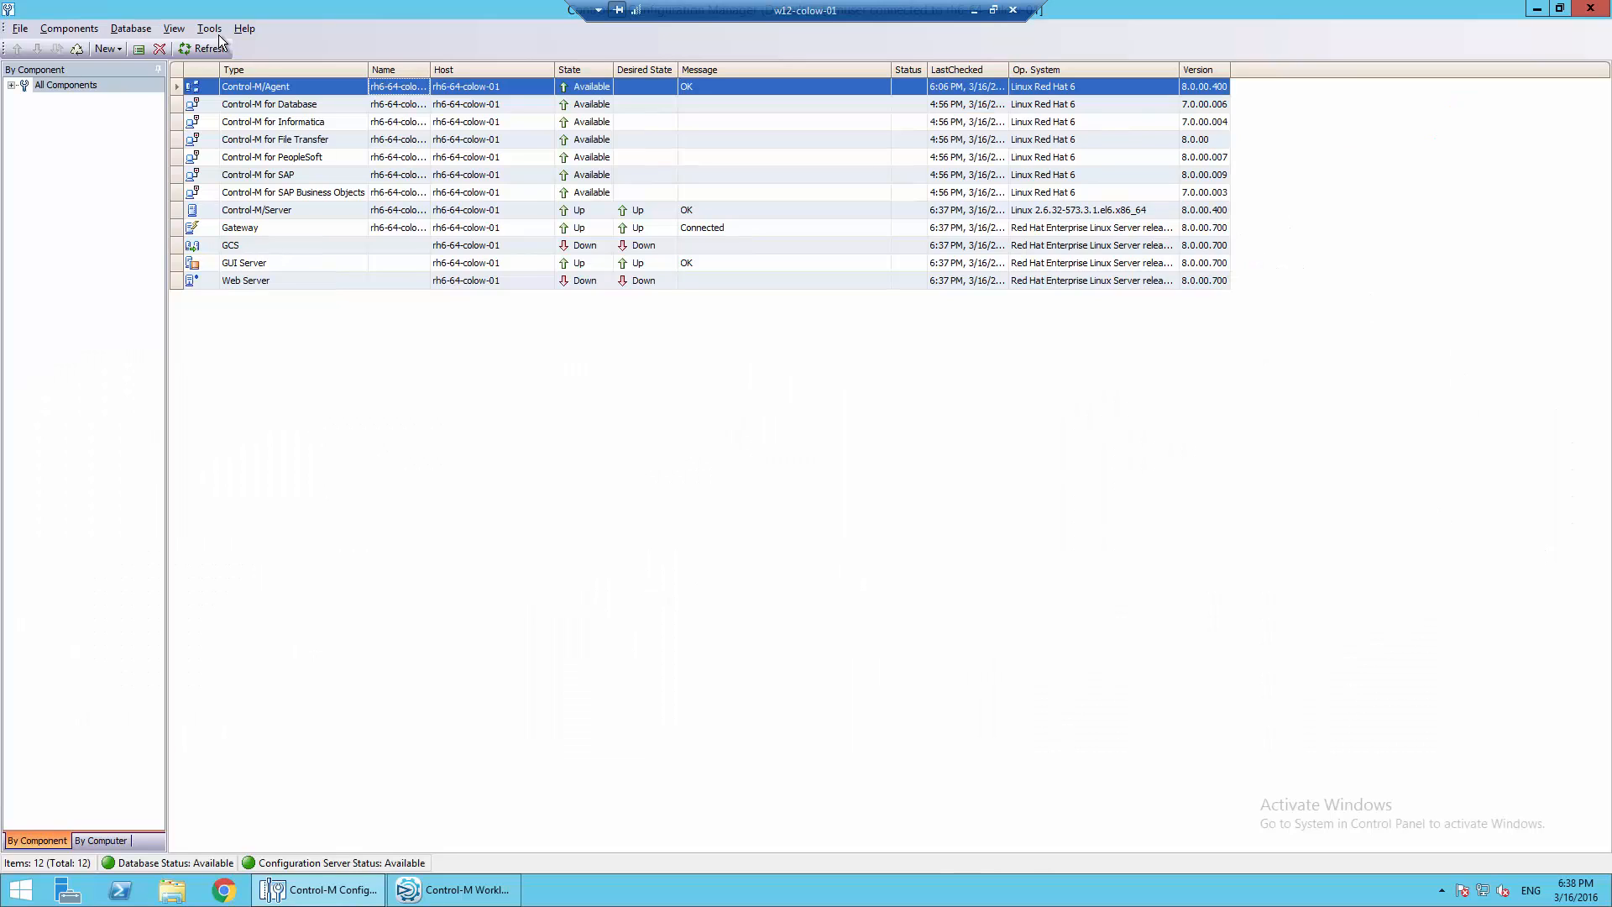
# Step: Open the SYSTEM table in the Shout Destinations Manager, via Tools > Alerts
pyautogui.click(209, 28)
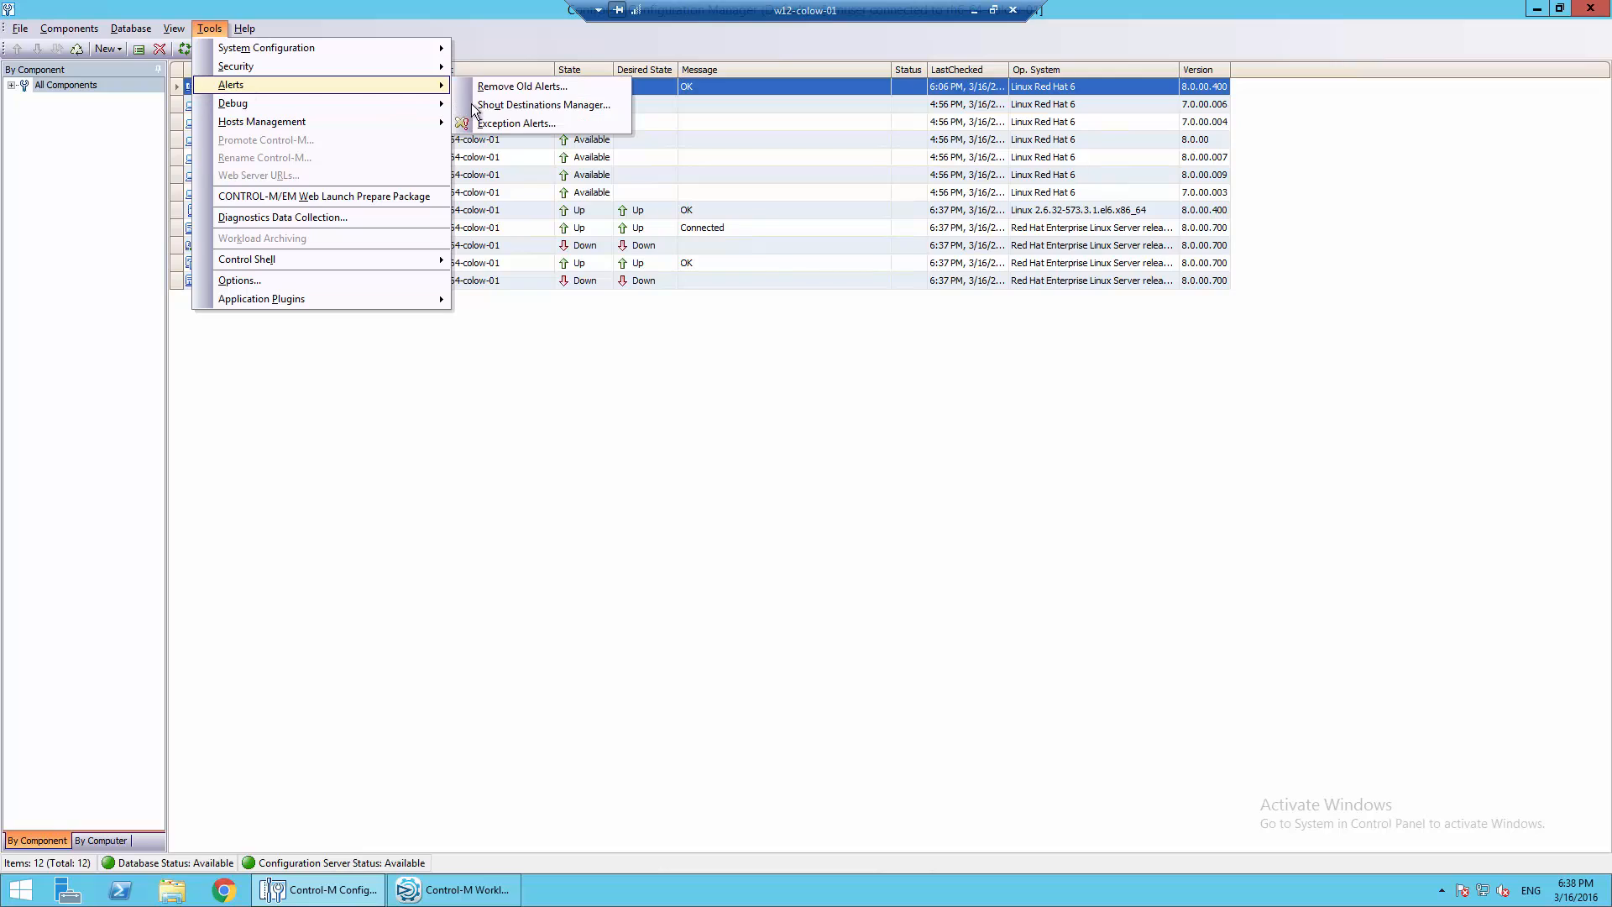
pyautogui.click(544, 104)
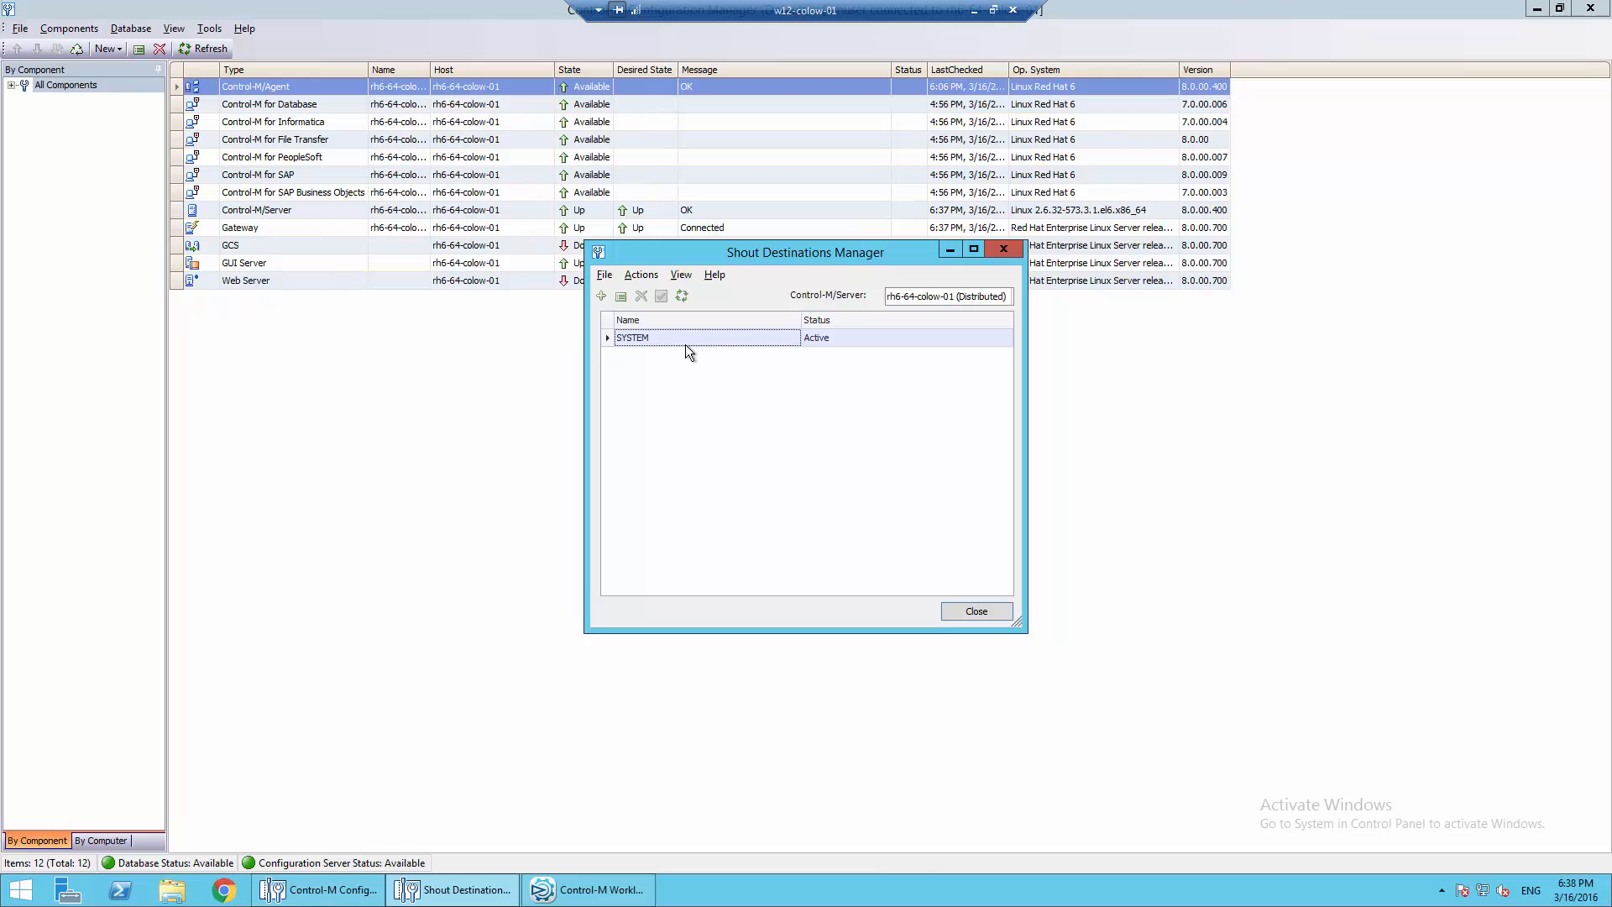
pyautogui.doubleClick(633, 338)
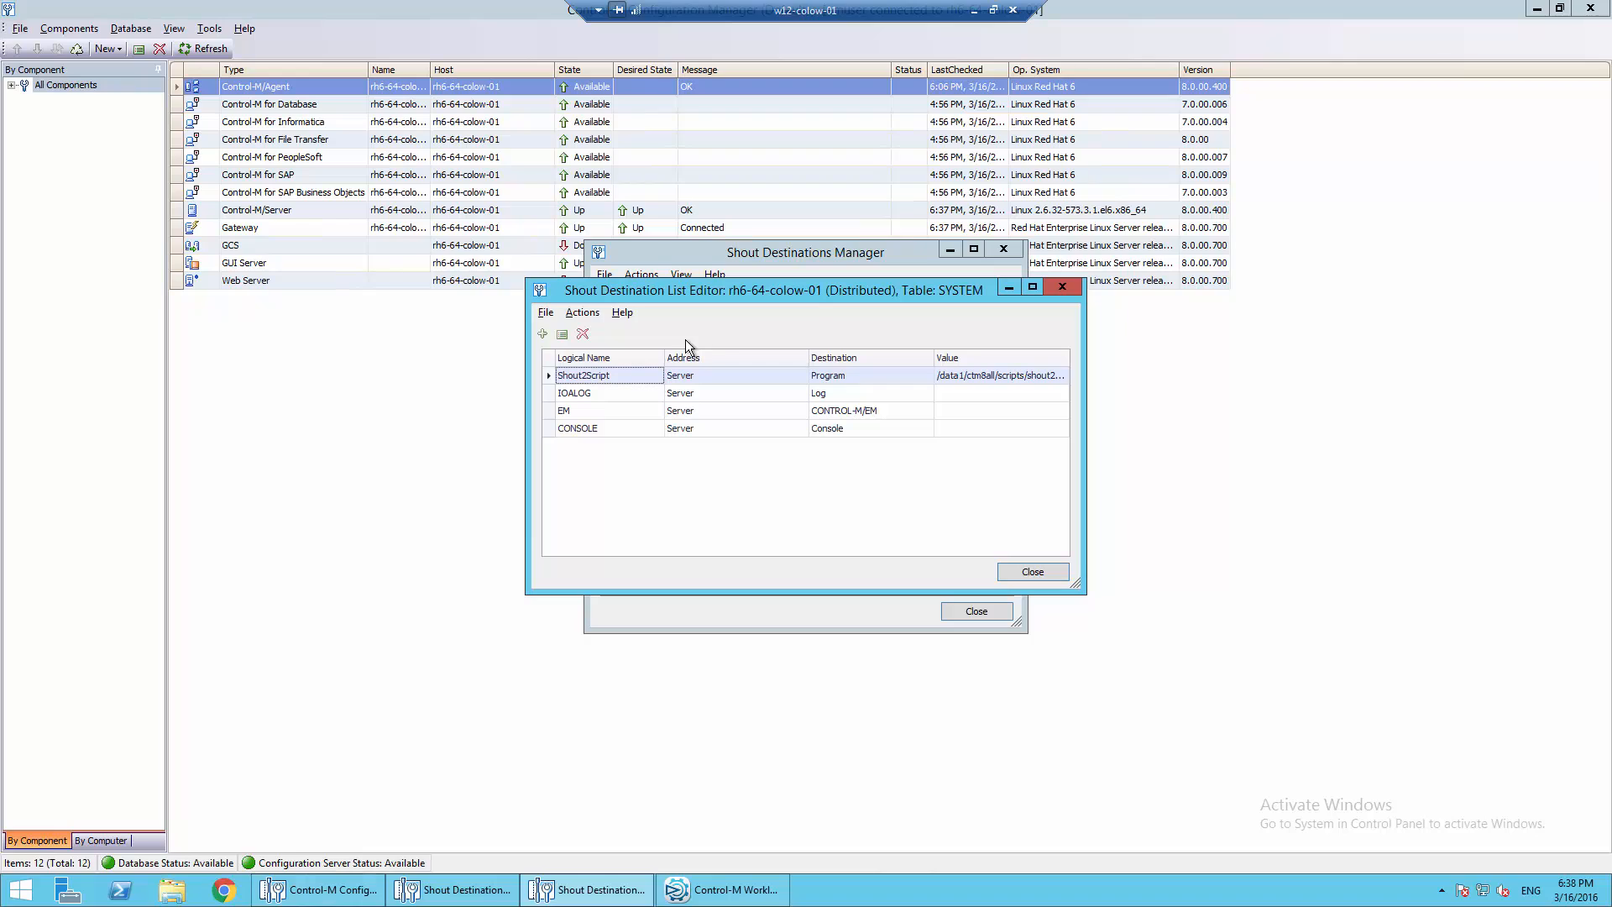
pyautogui.moveTo(658, 385)
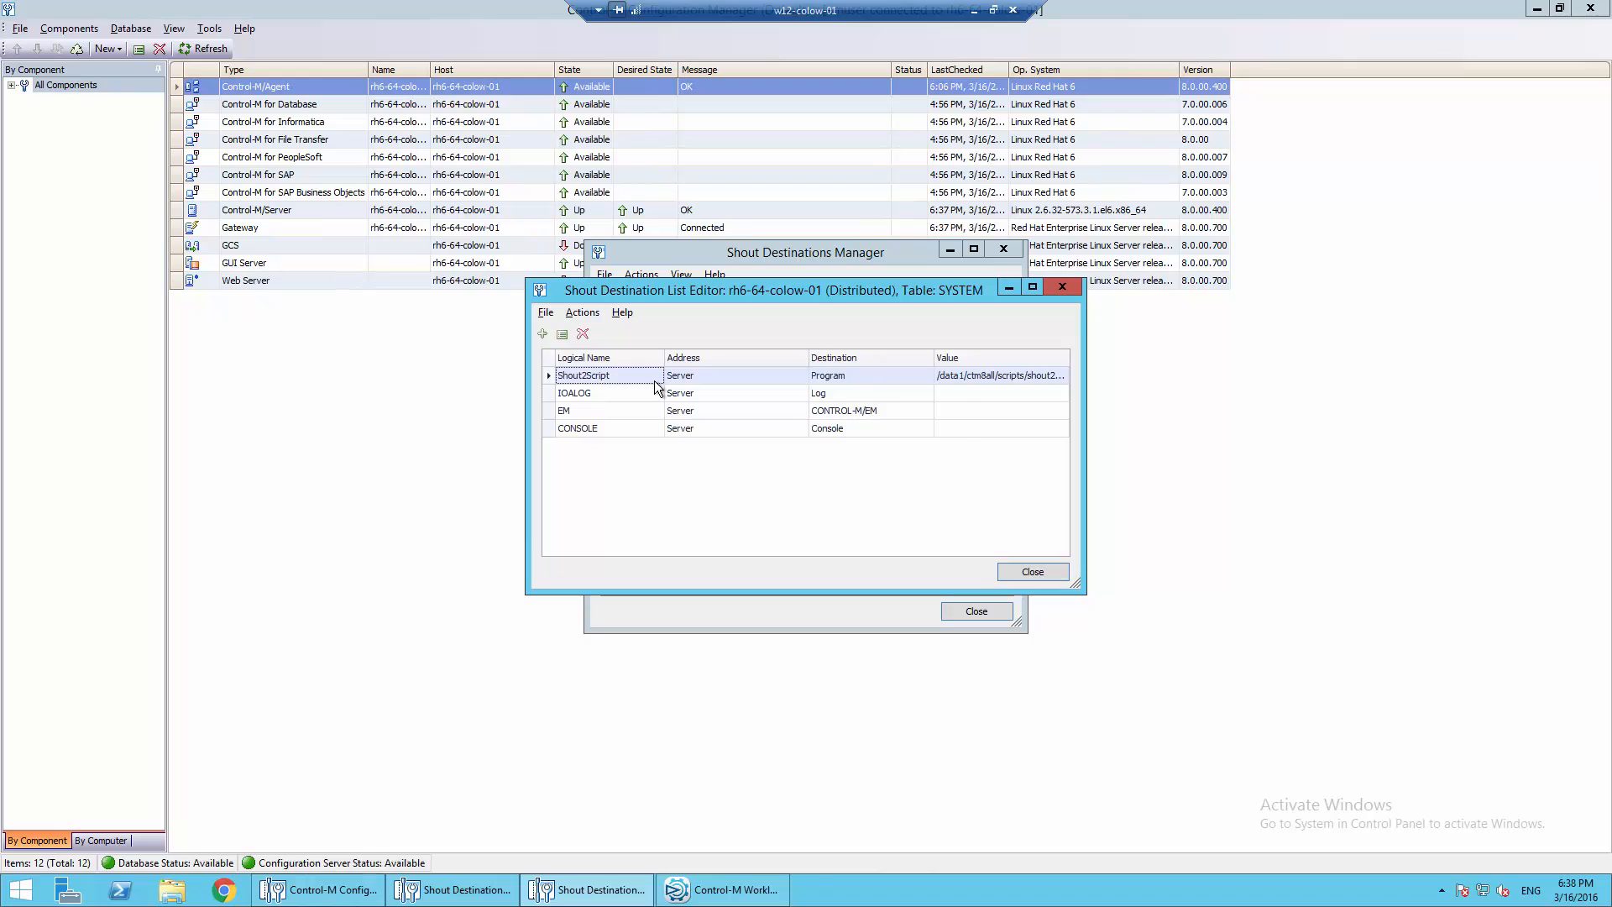
# Step: Inspect Shout2Script's Update Destination dialog for the shout2script script path, then close it
pyautogui.doubleClick(583, 375)
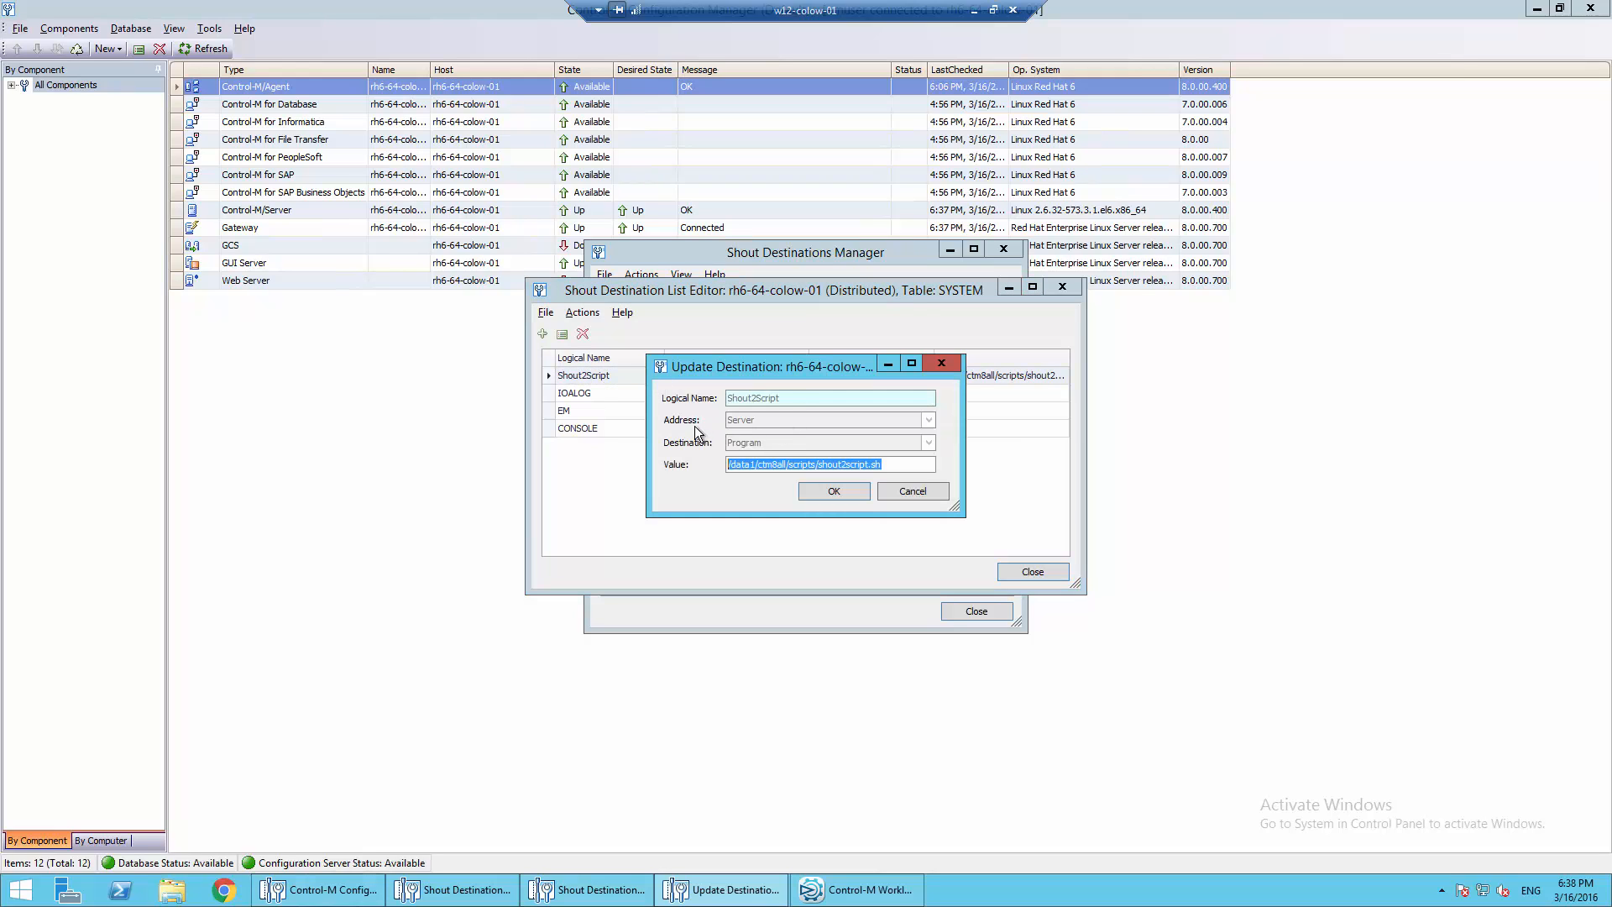
pyautogui.moveTo(771, 427)
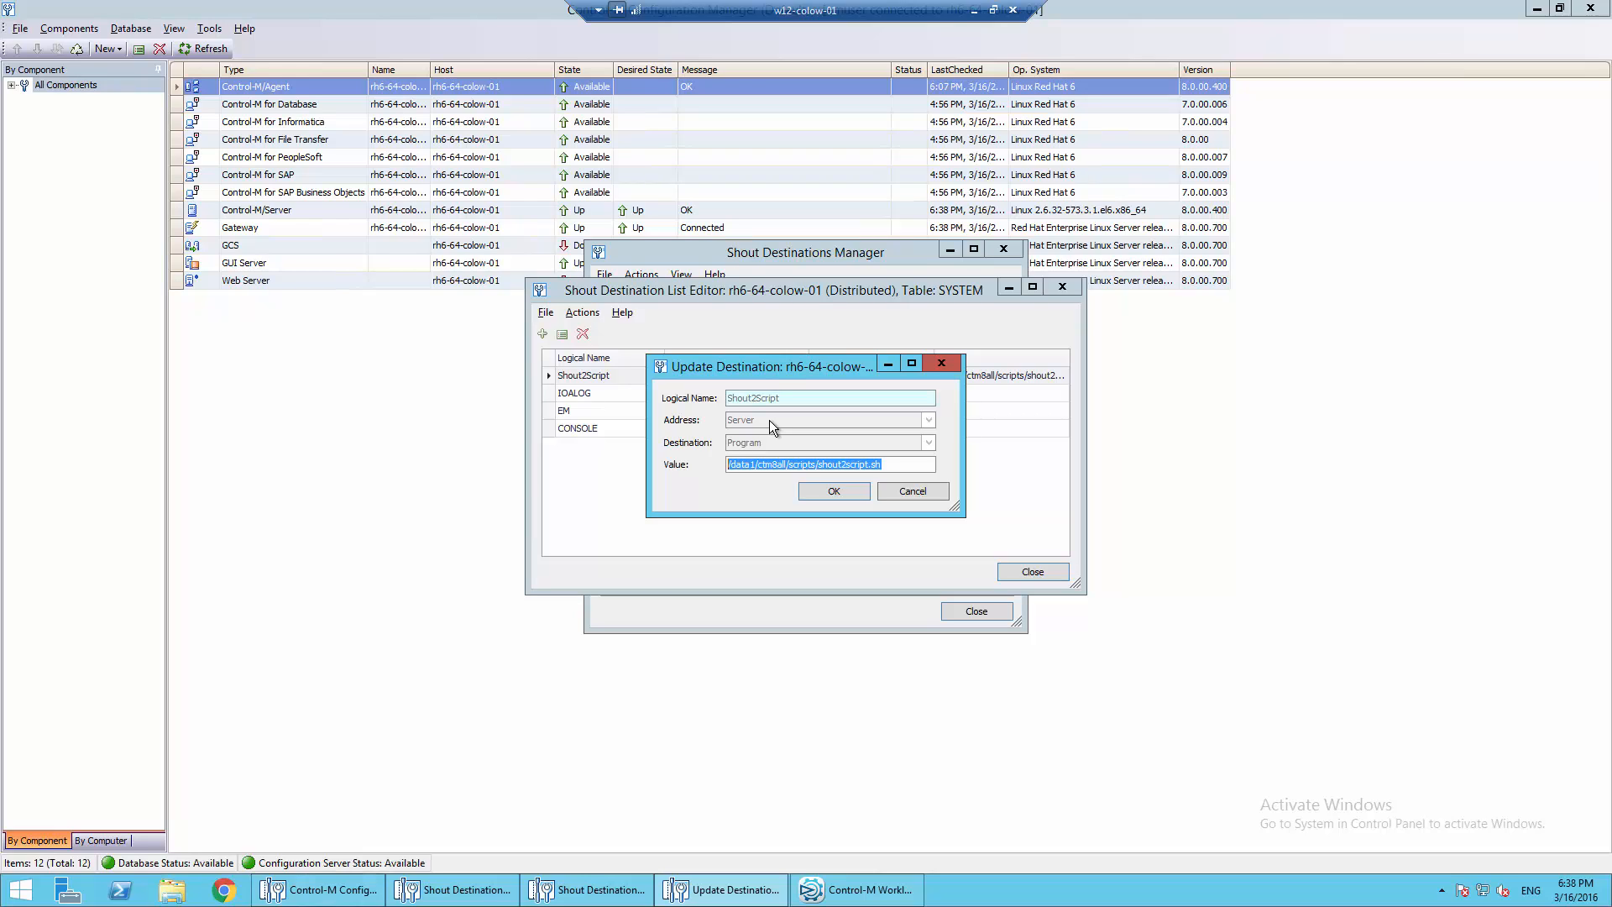
pyautogui.moveTo(719, 453)
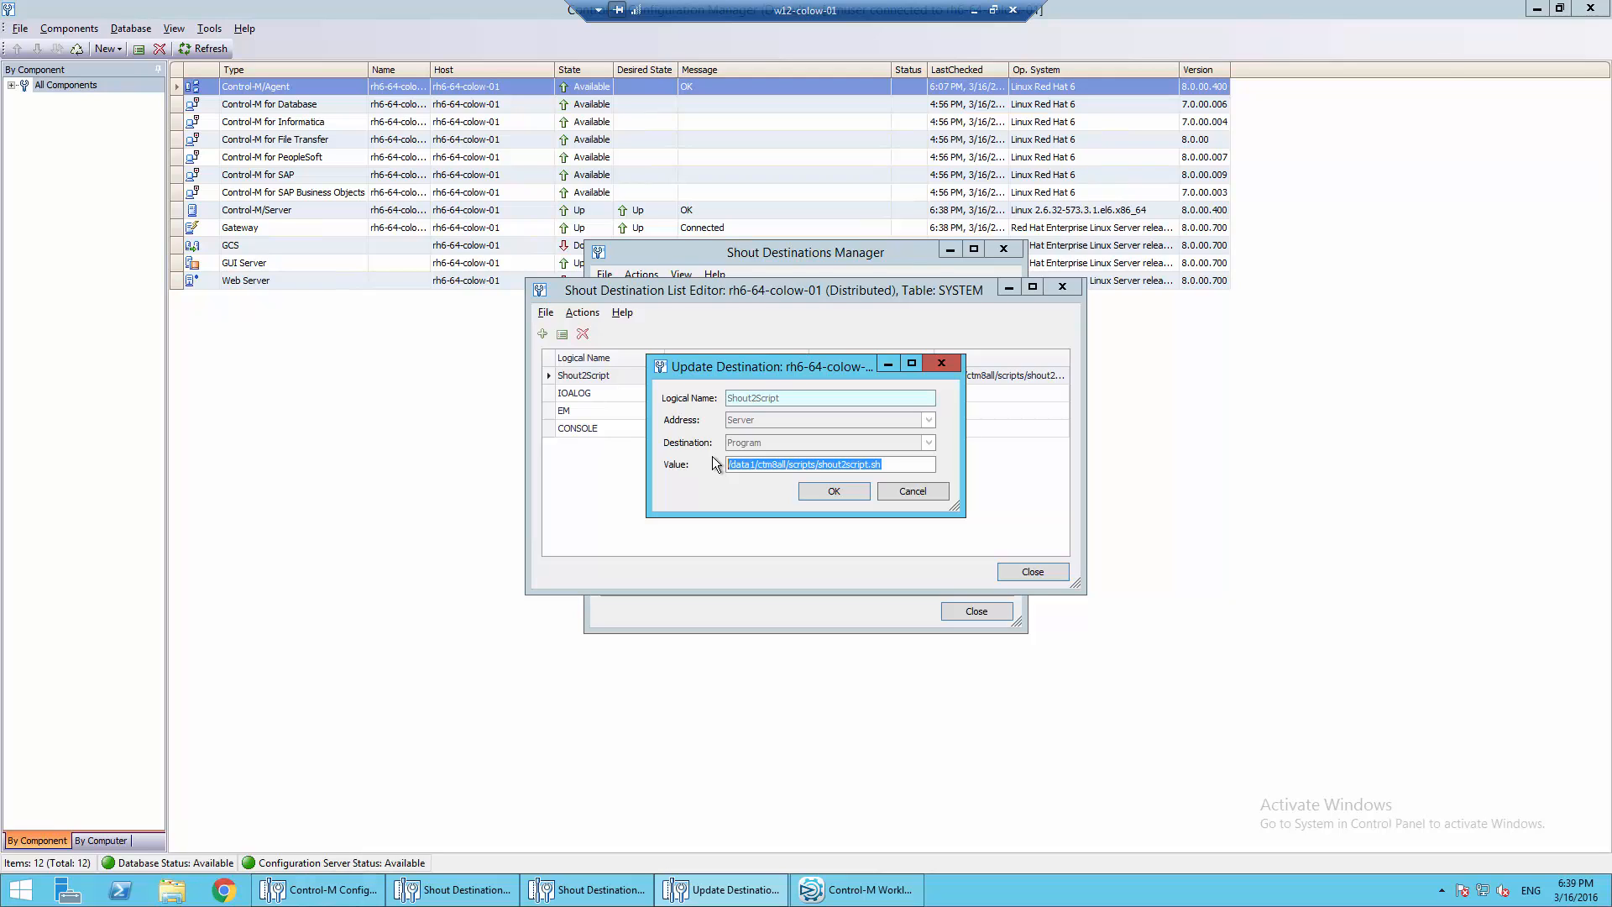
pyautogui.click(856, 890)
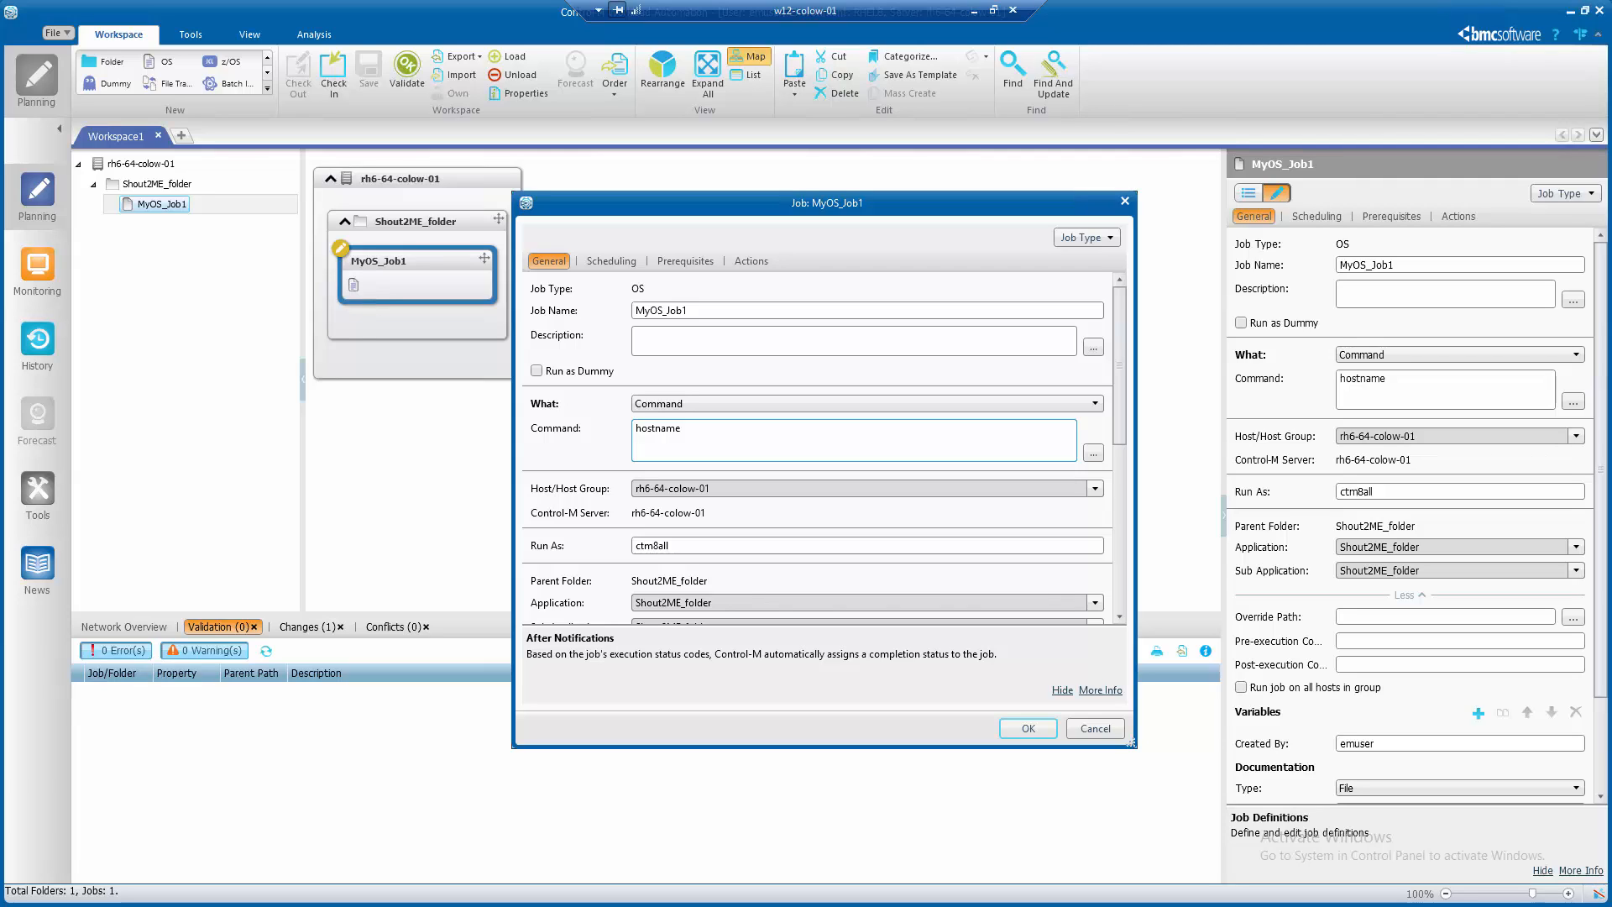
pyautogui.moveTo(756, 260)
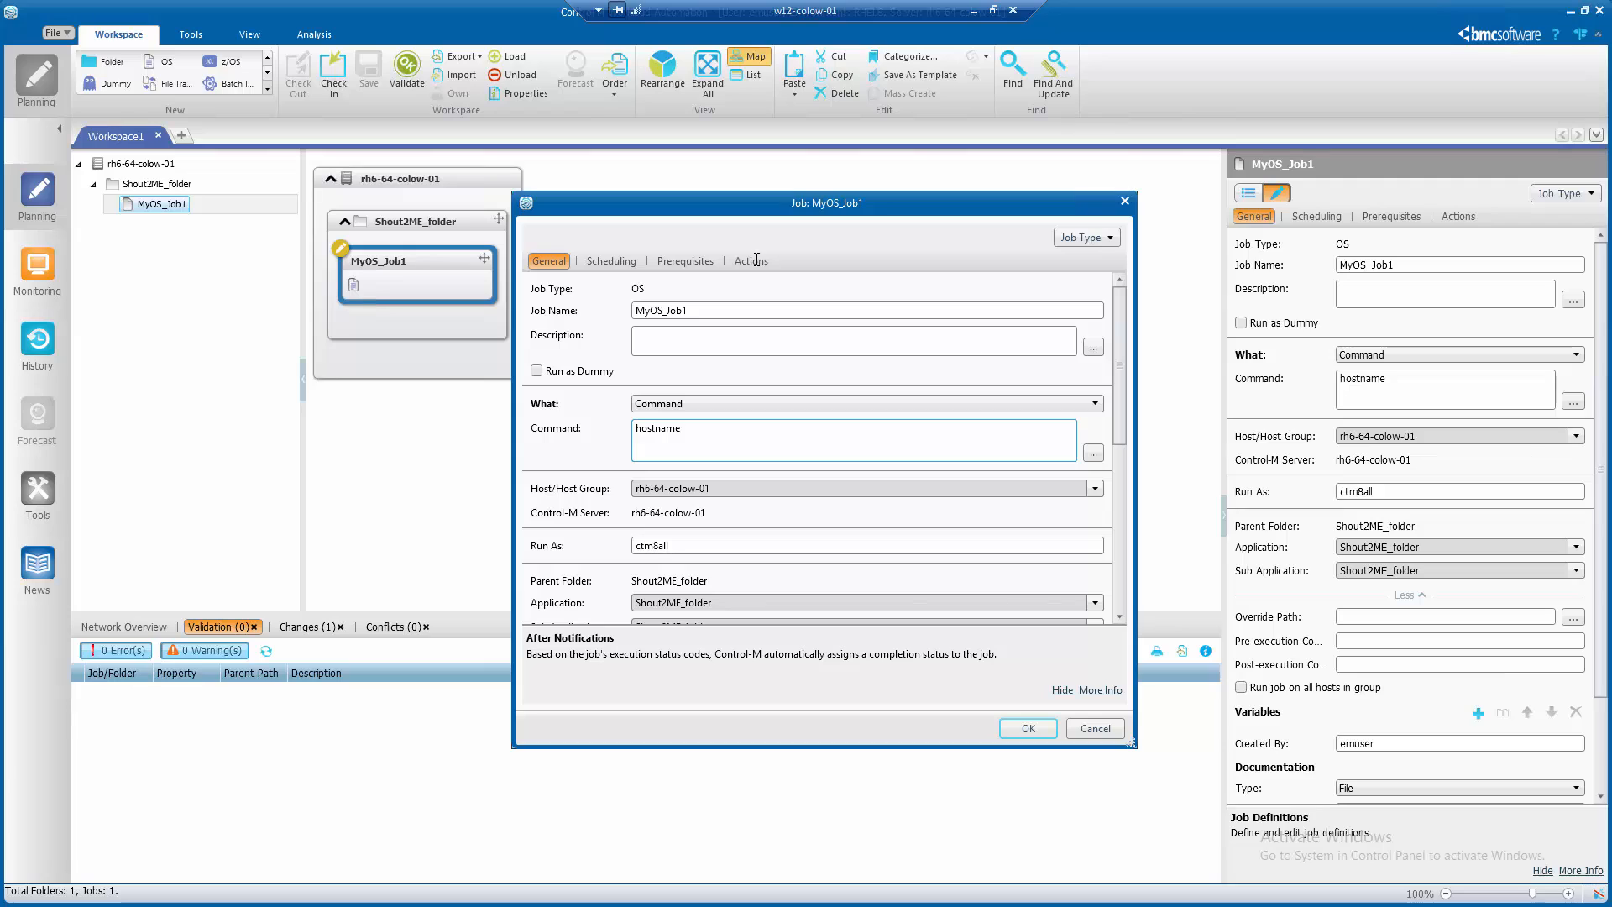
# Step: Show MyOS_Job1's Actions tab with its after-completion notifications
pyautogui.click(751, 261)
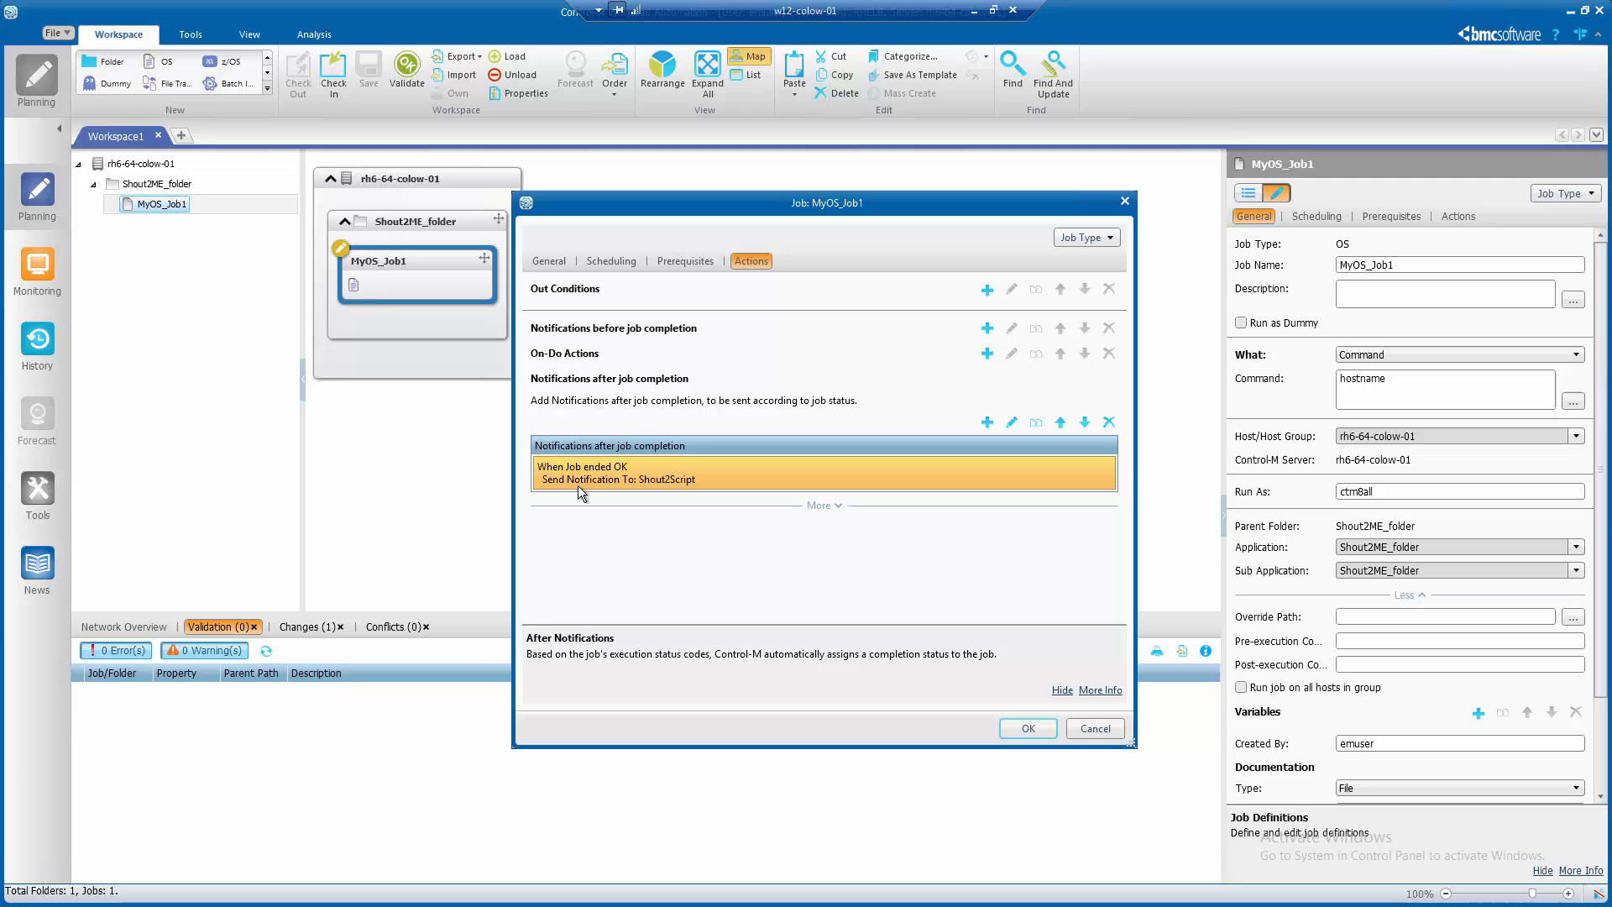
pyautogui.moveTo(1010, 429)
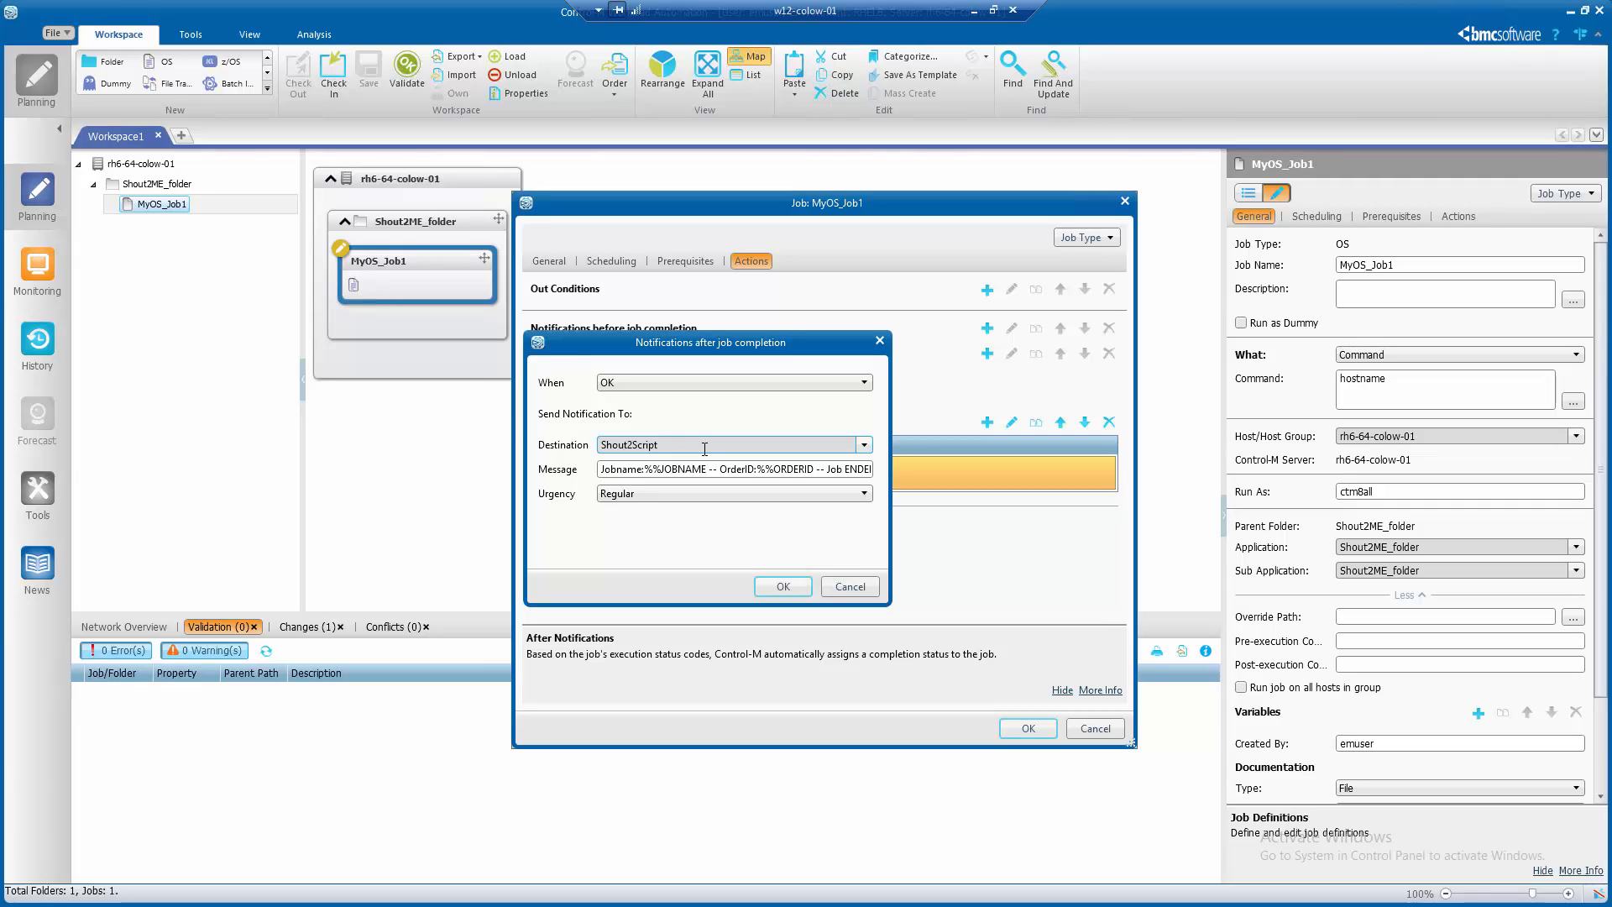
pyautogui.moveTo(682, 474)
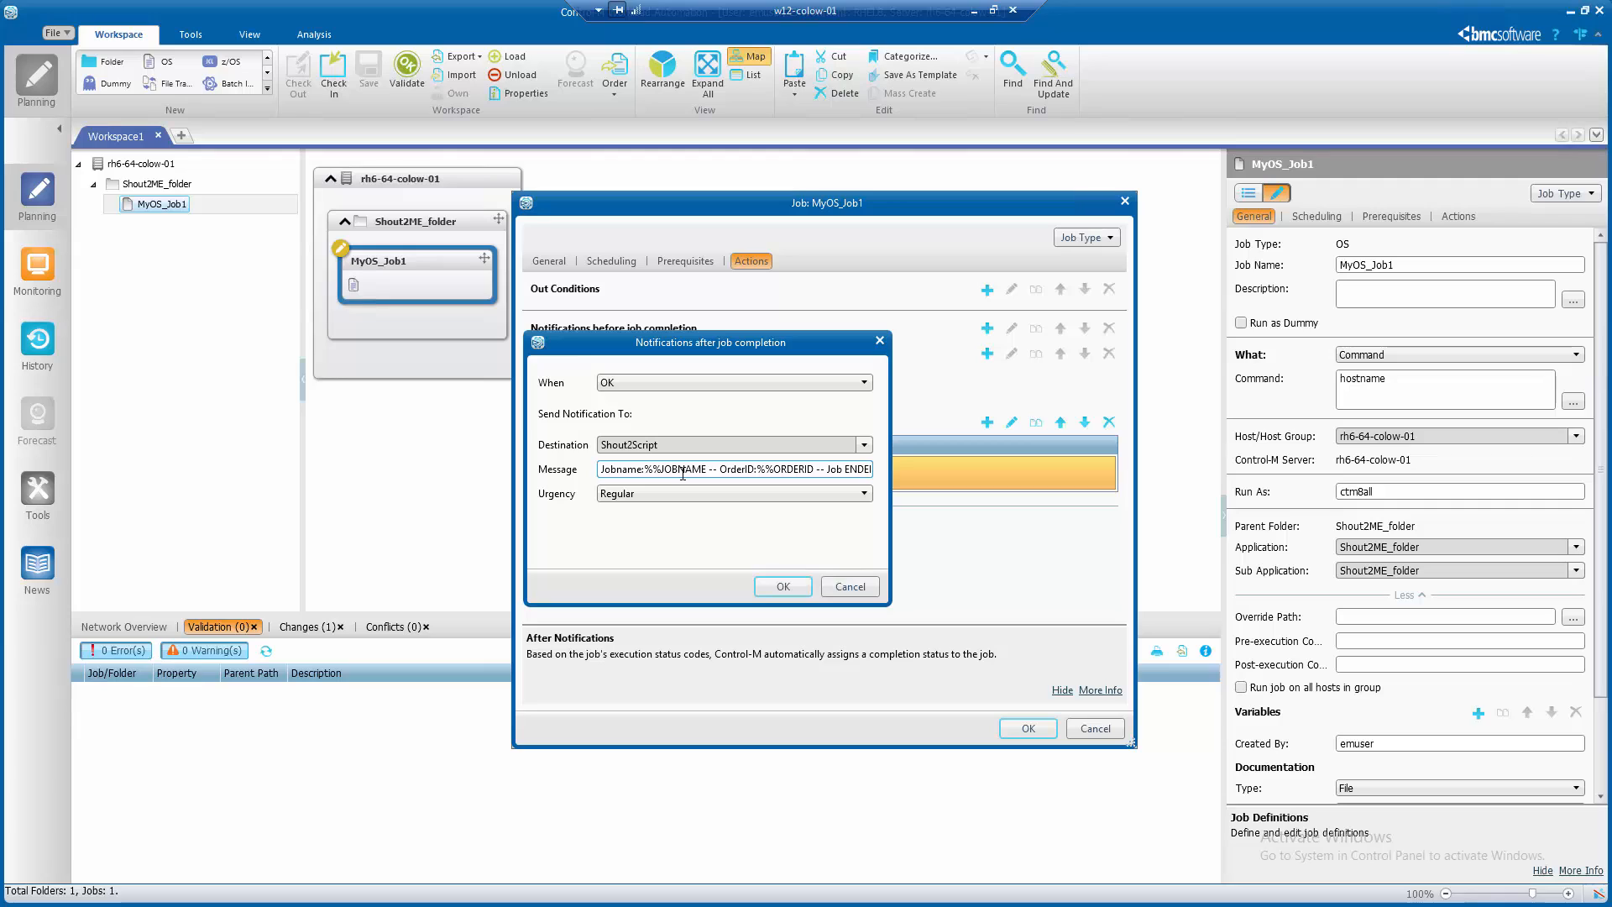
# Step: Accept the When OK notification to Shout2Script with regular urgency
pyautogui.click(782, 586)
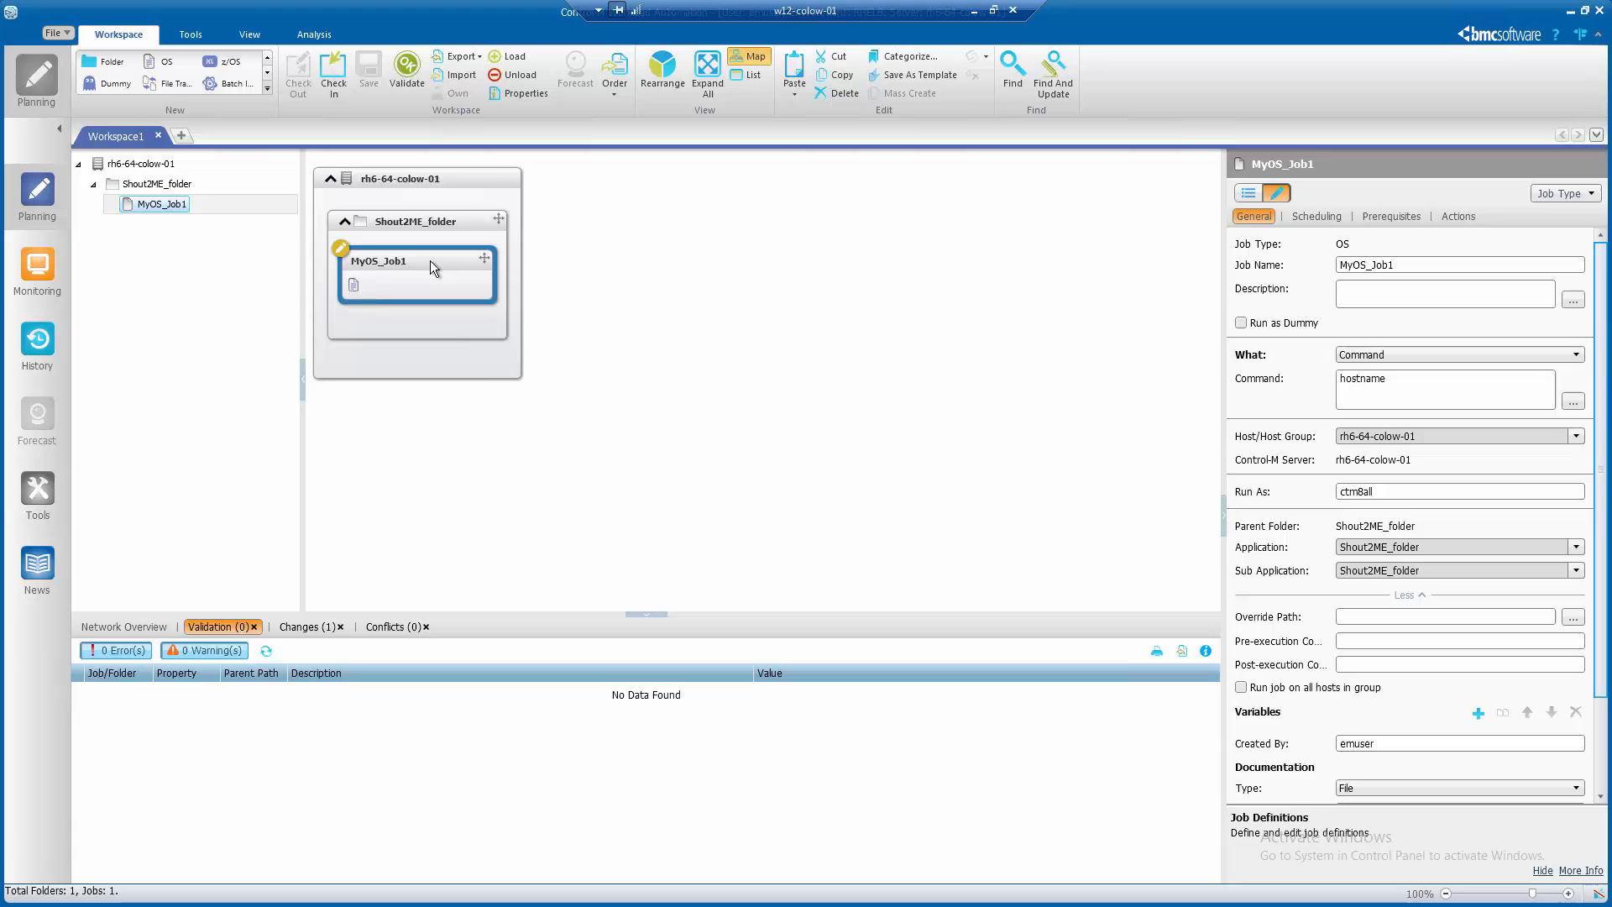
# Step: Order MyOS_Job1 for execution and switch to the Monitoring domain
pyautogui.rightClick(430, 268)
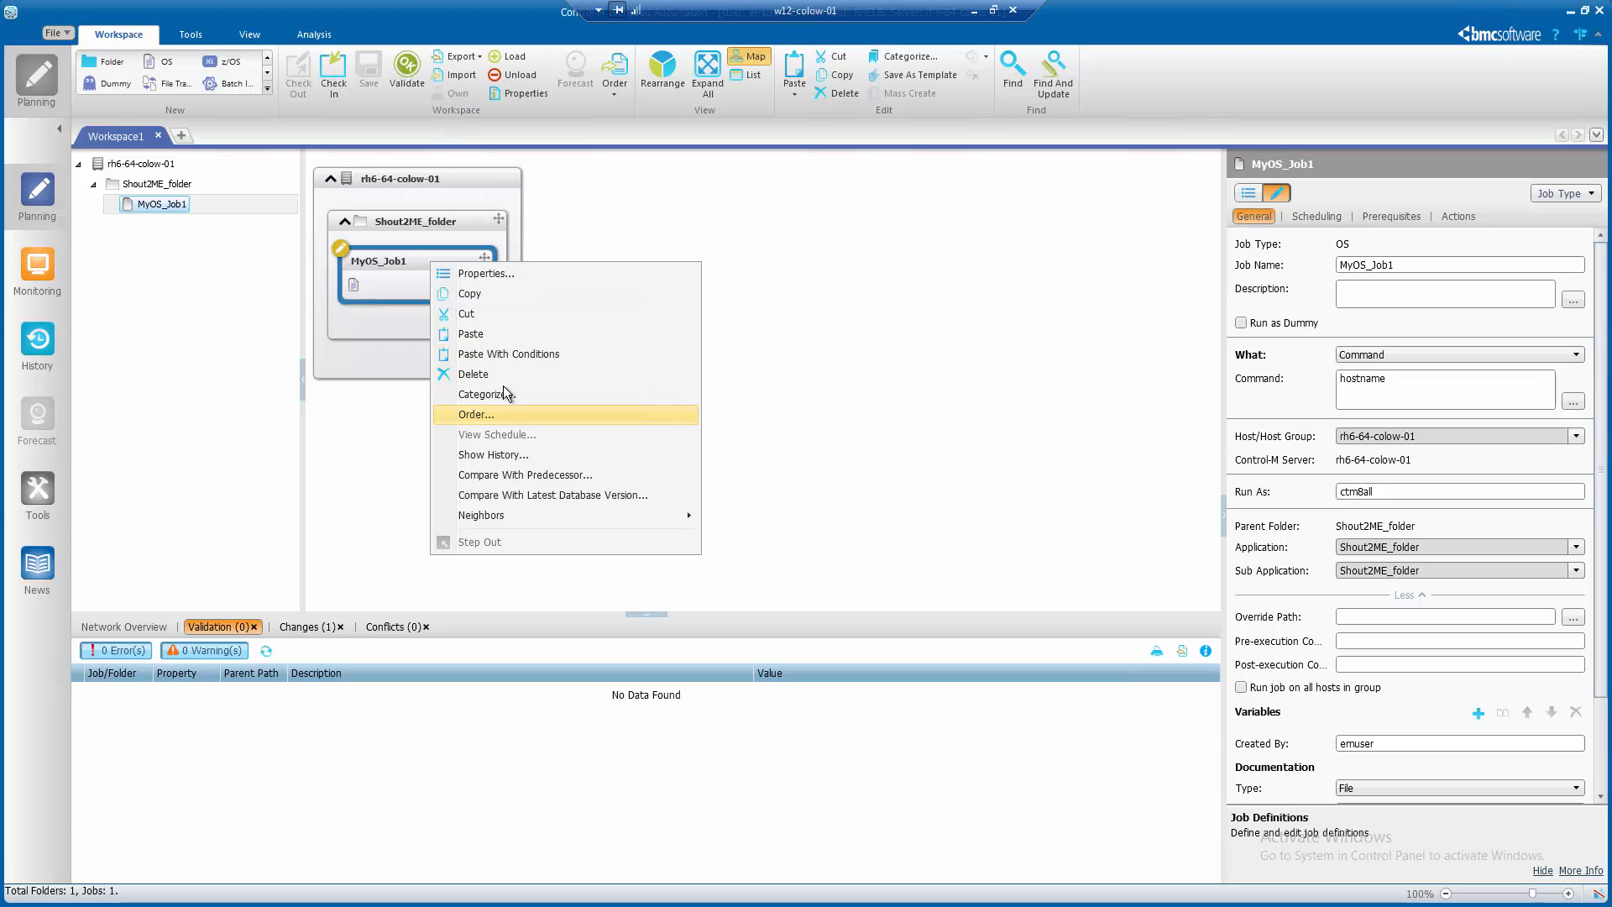
pyautogui.click(476, 414)
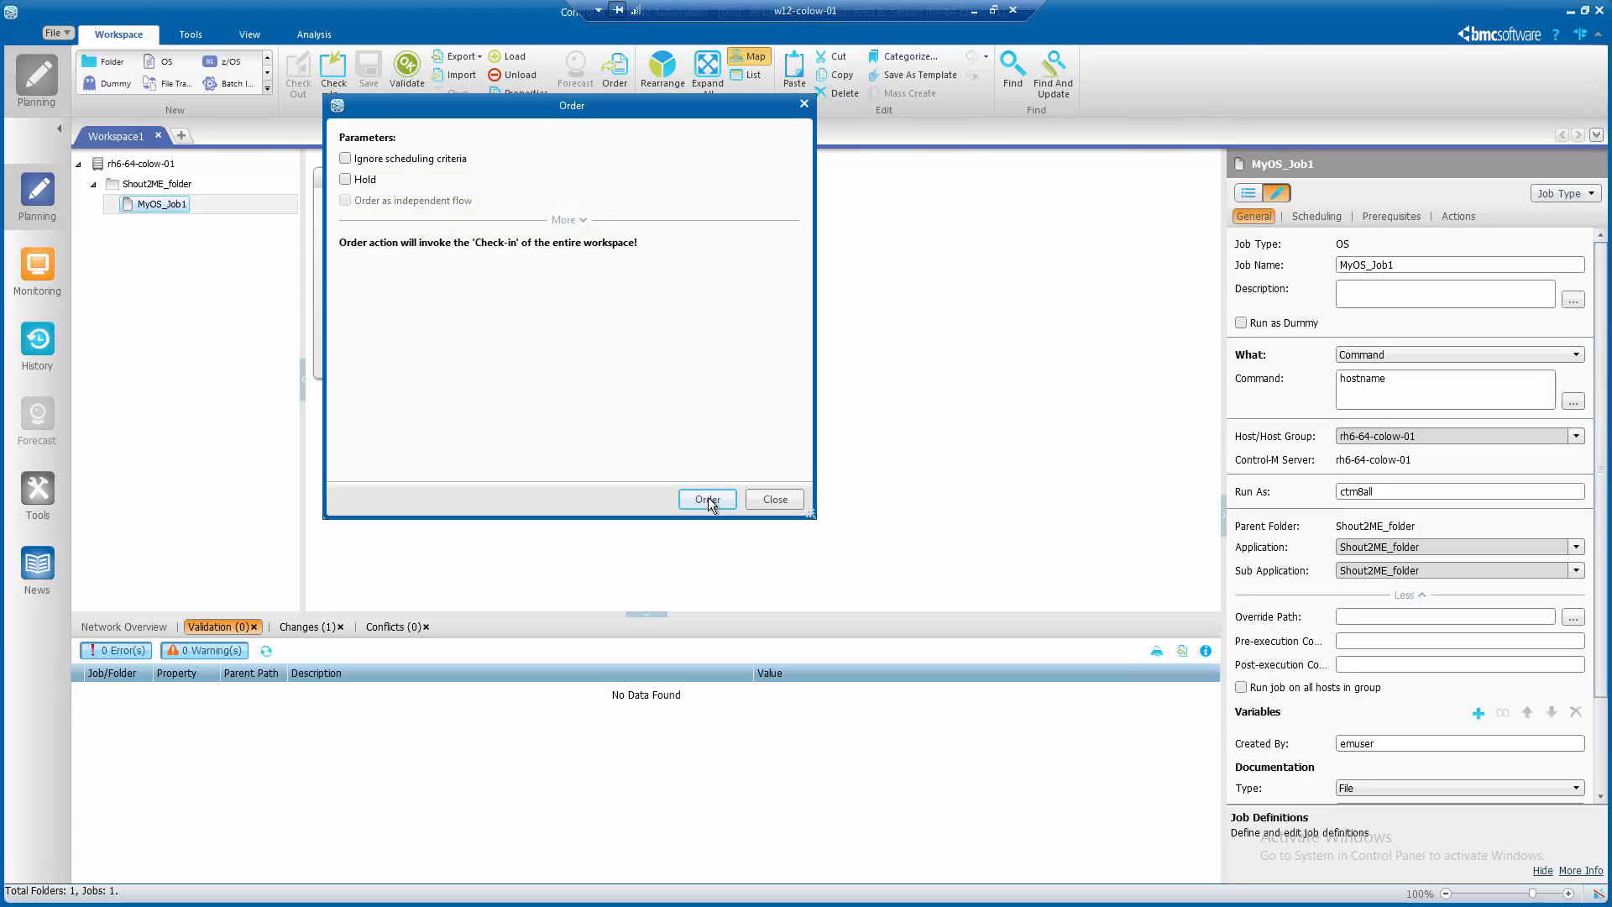
pyautogui.click(707, 499)
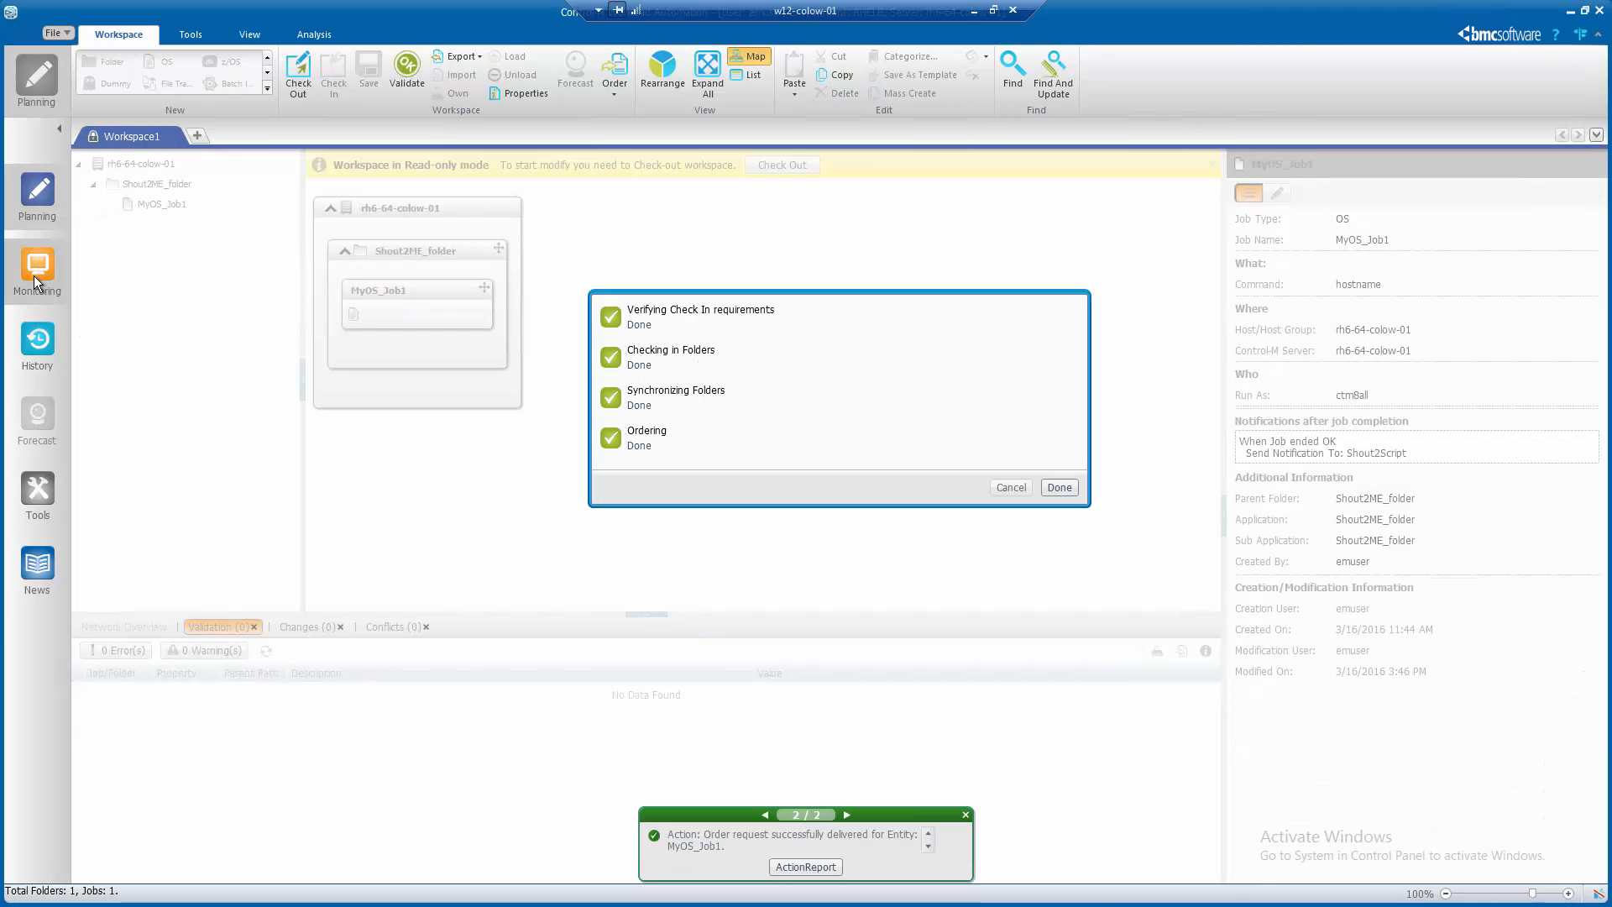
pyautogui.click(1057, 486)
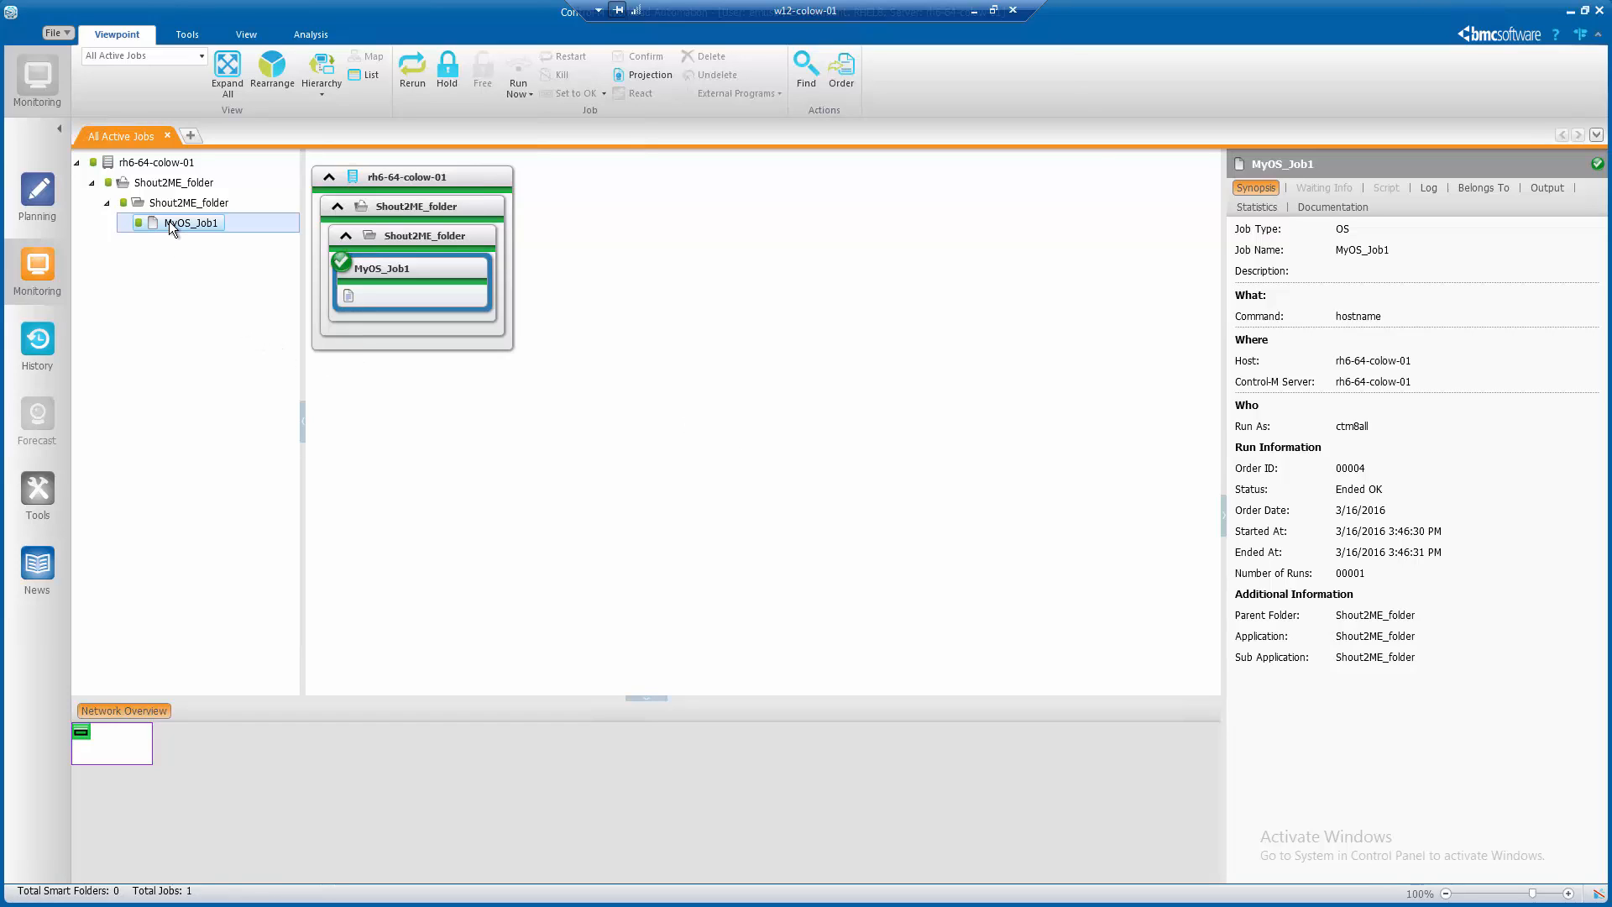
# Step: View MyOS_Job1's log showing SHOUT TO Shout2Script PERFORMED
pyautogui.rightClick(190, 223)
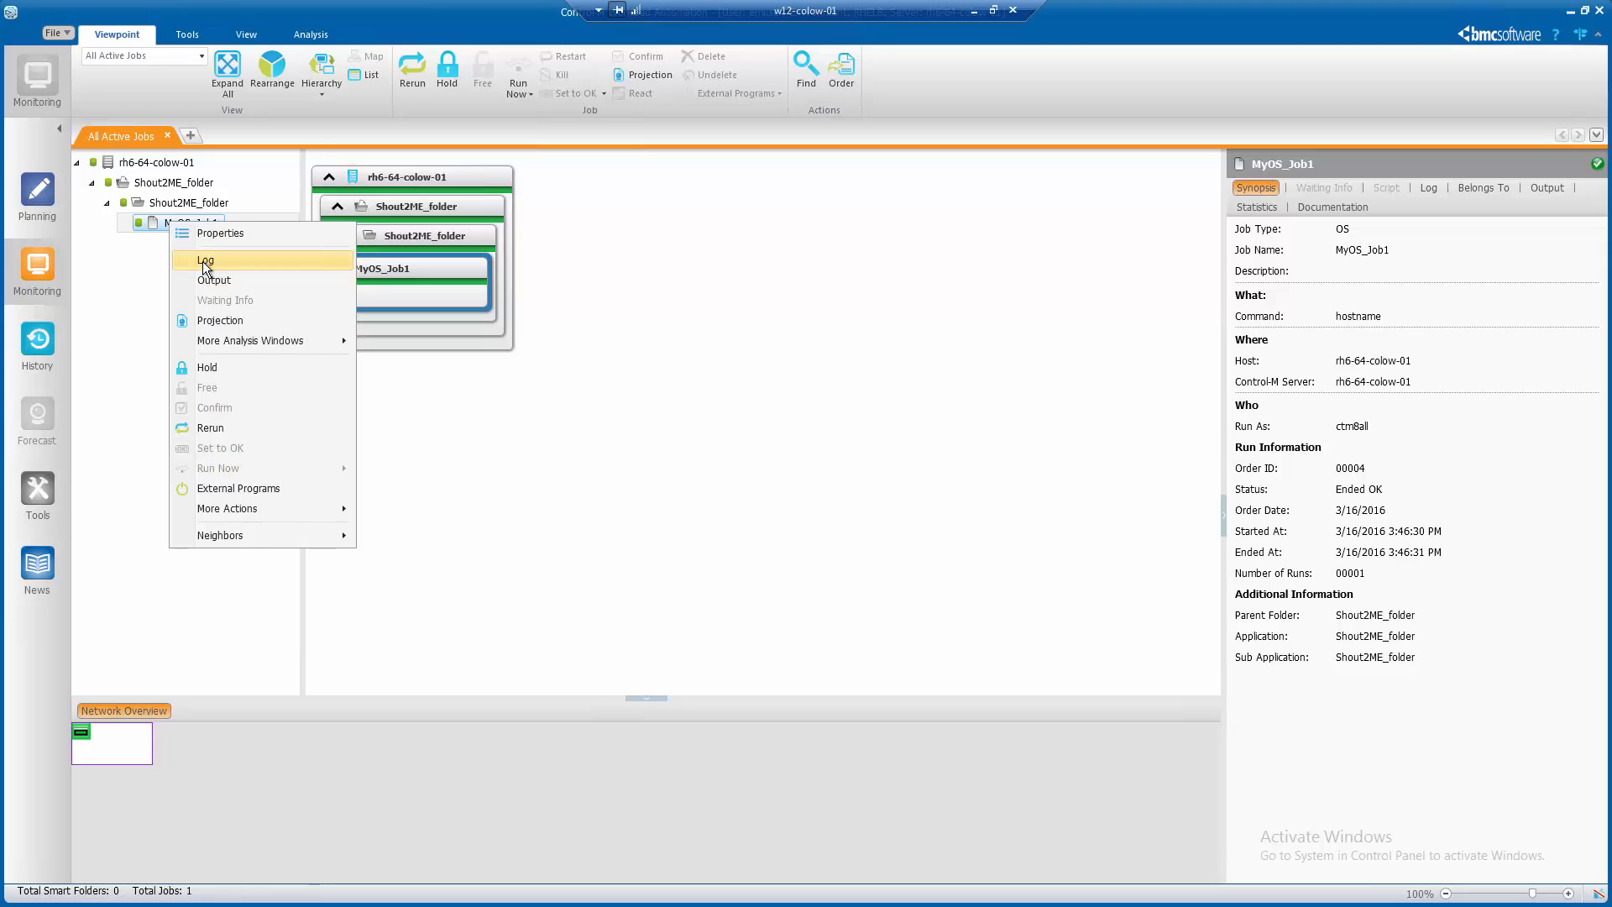
pyautogui.click(206, 259)
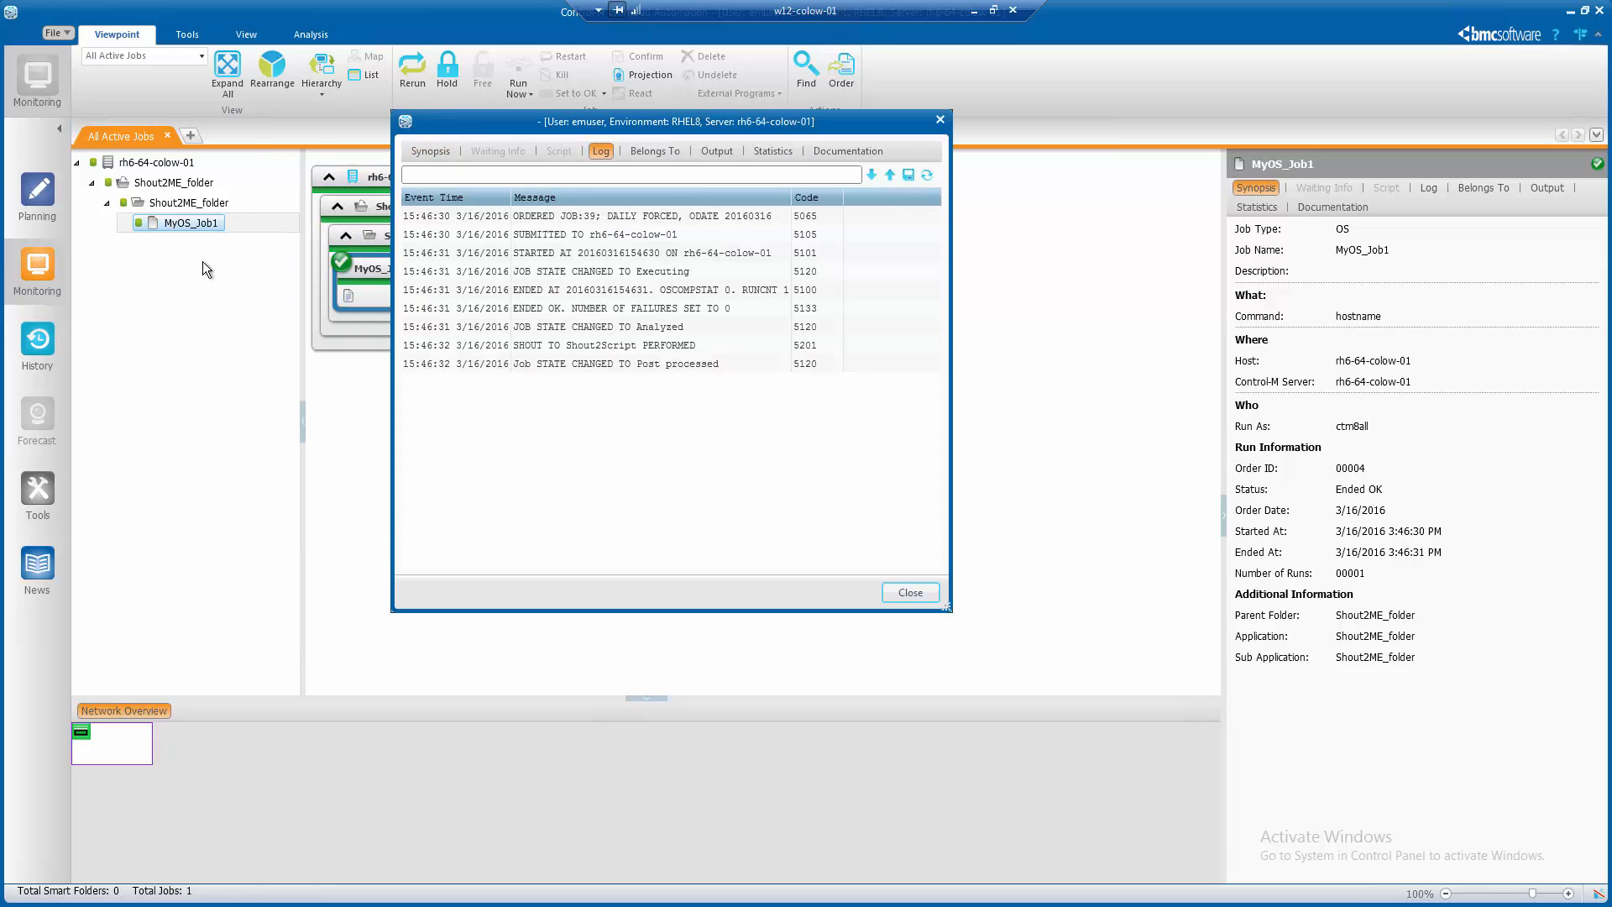
pyautogui.moveTo(527, 344)
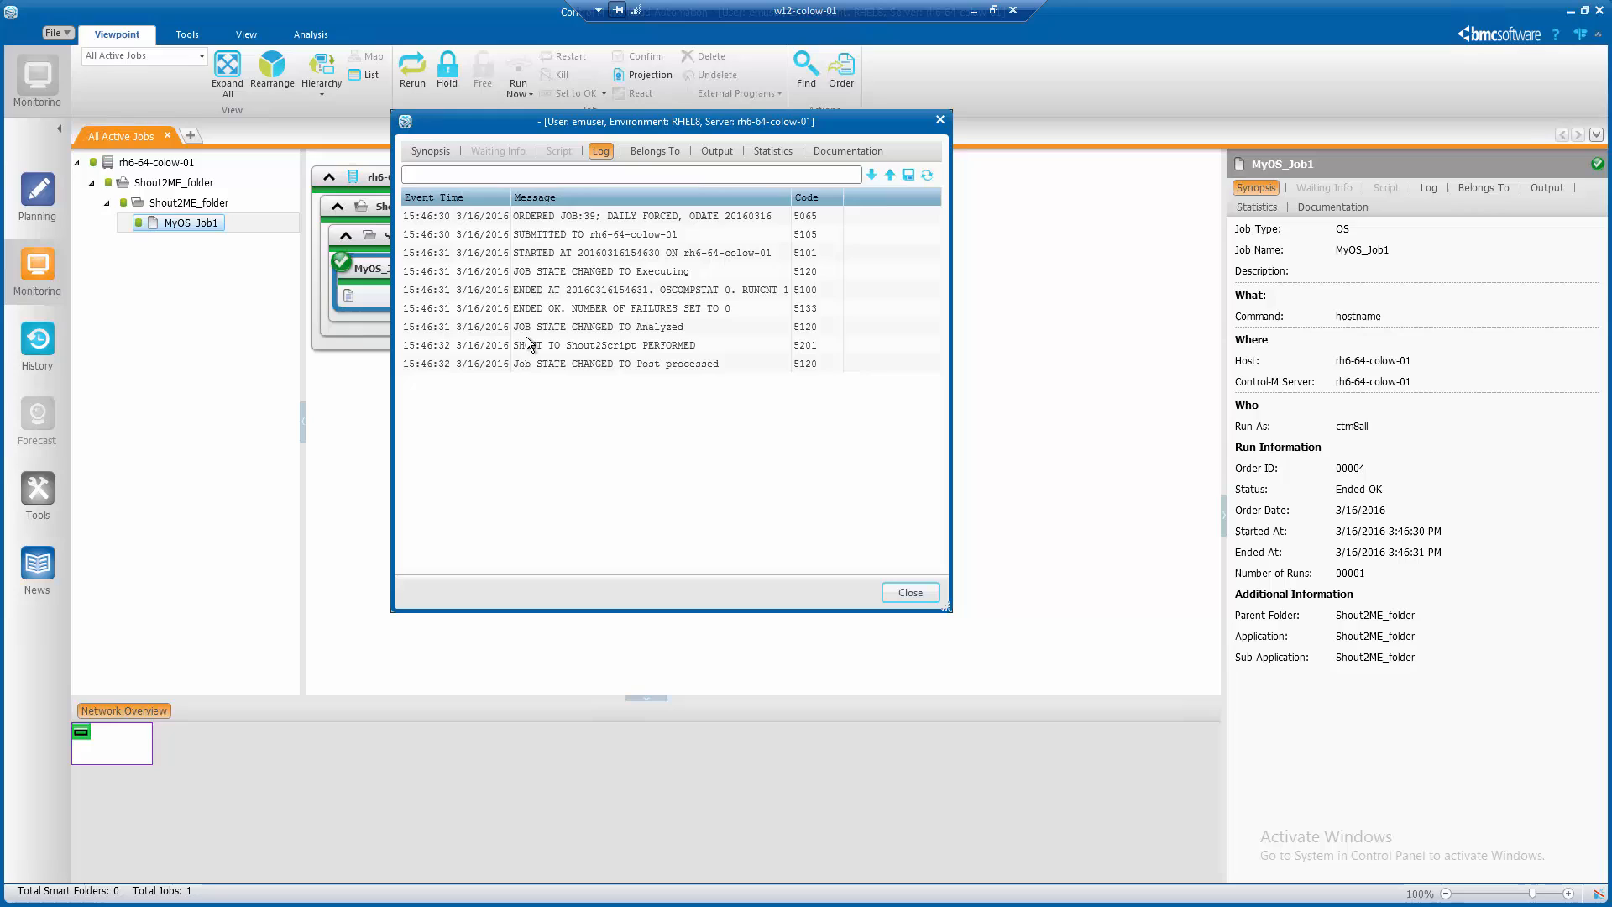